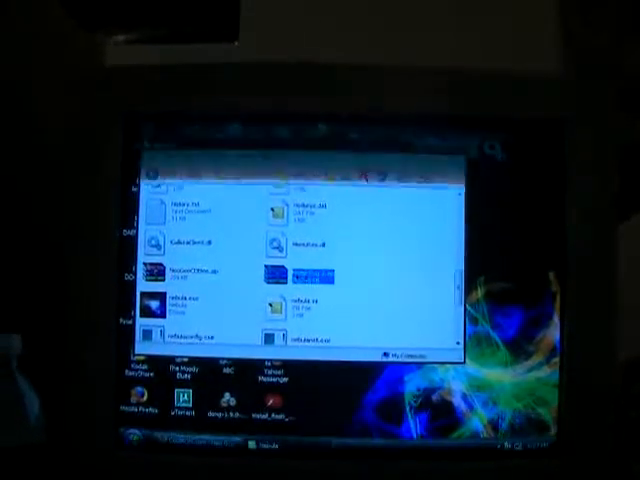
Step: Return from the roms folder to the main Nebula folder and review its subfolders and files
{"action": "right_click", "coordinate": [290, 276]}
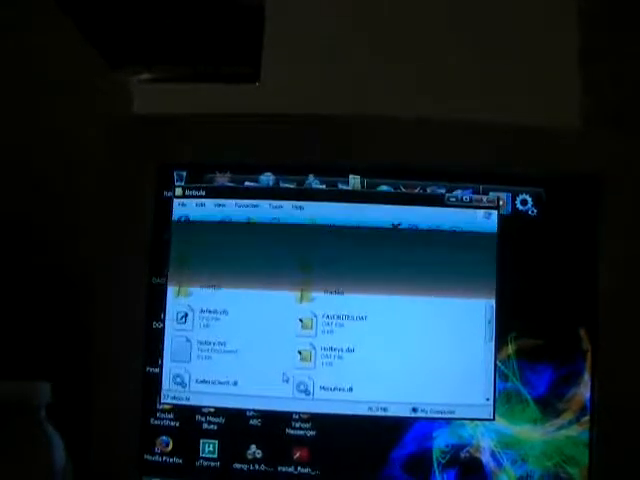
{"action": "scroll", "scroll_direction": "down", "scroll_amount": 3}
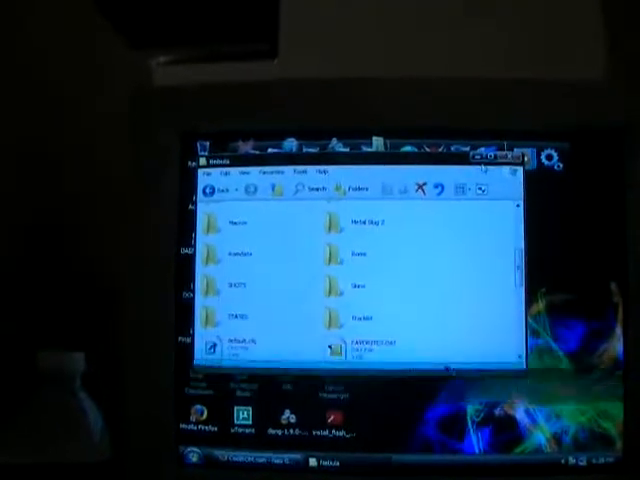
Step: Launch Nebula.exe and bring up the File menu for loading a Neo Geo CD game
{"action": "left_click", "coordinate": [512, 160]}
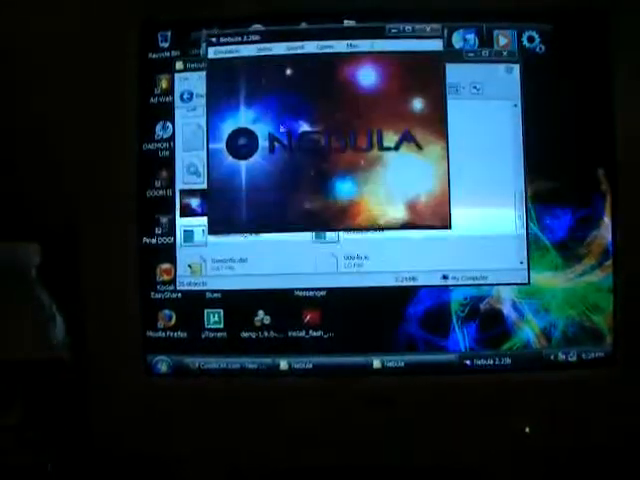
{"action": "left_click", "coordinate": [228, 50]}
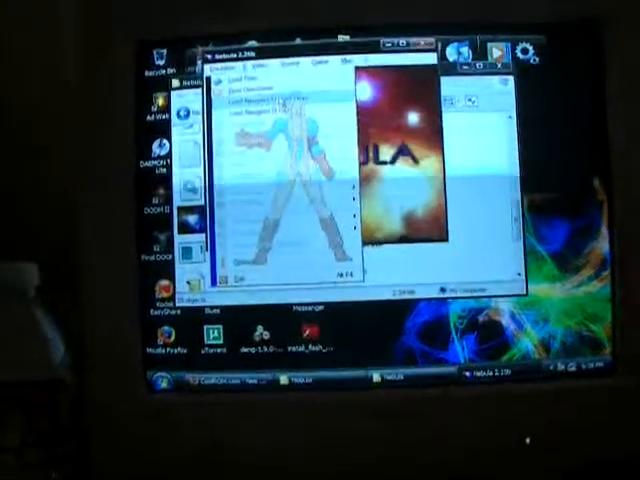